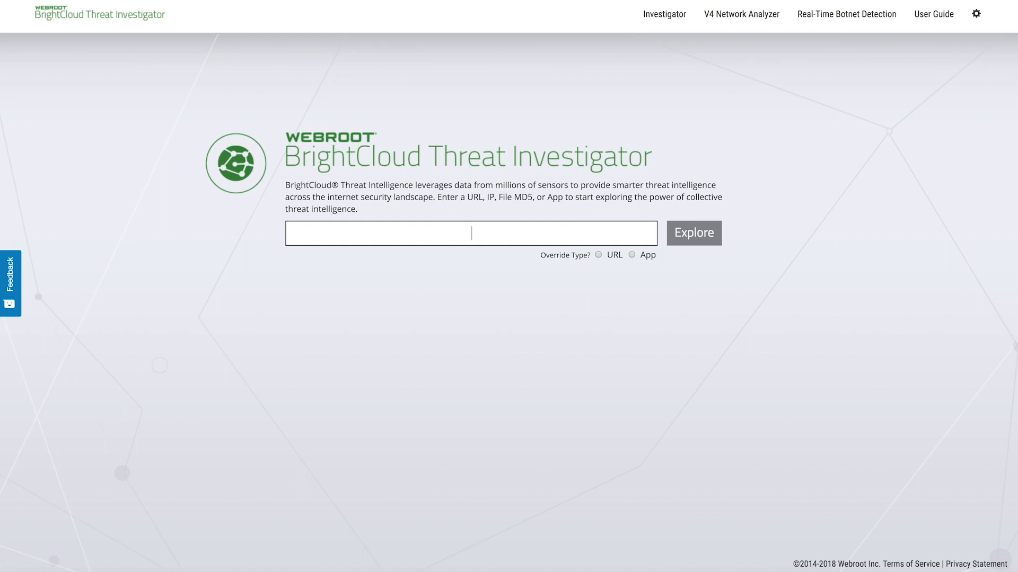
{"action": "type", "text": "www.google.co"}
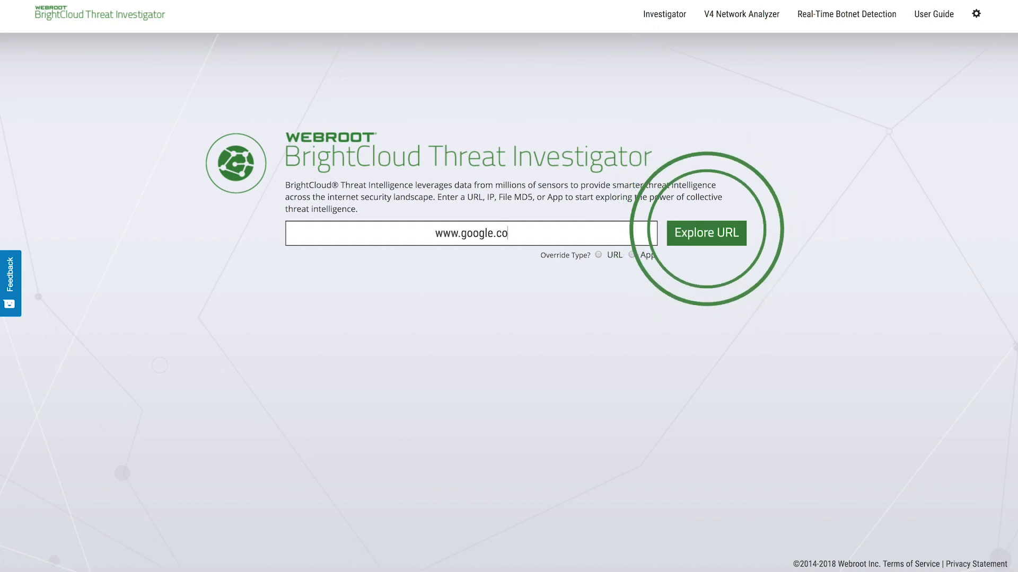
{"action": "left_click", "coordinate": [705, 232]}
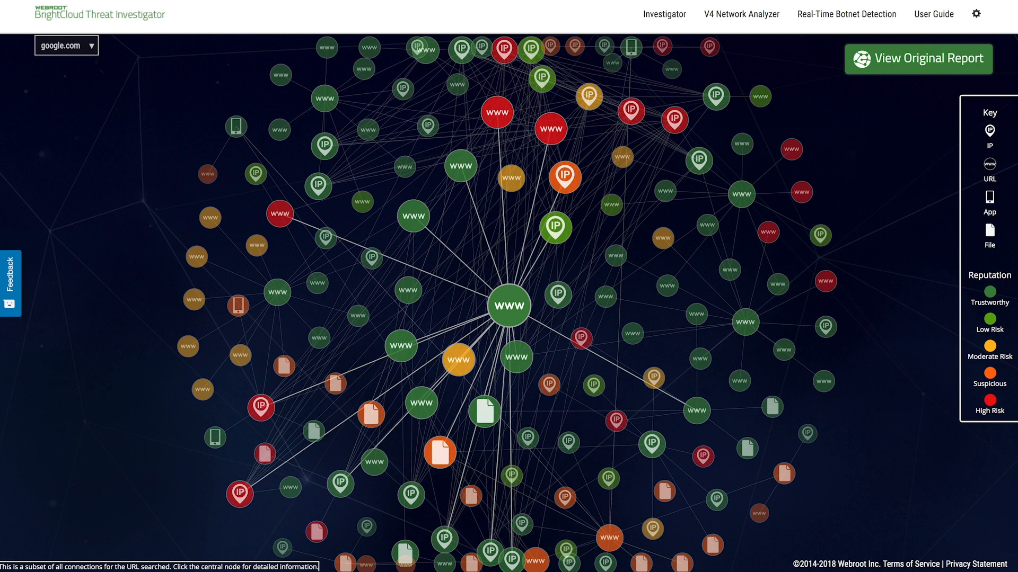
Inspect google.com's node summaries, then open its Trustworthy Search Engines analysis report.
{"action": "left_click", "coordinate": [508, 306]}
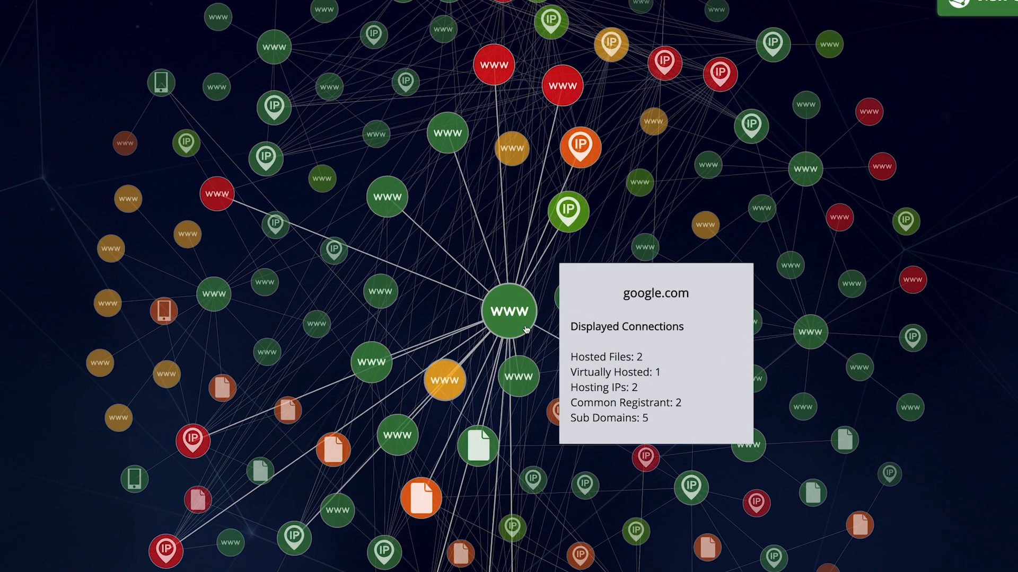
{"action": "left_click", "coordinate": [579, 146]}
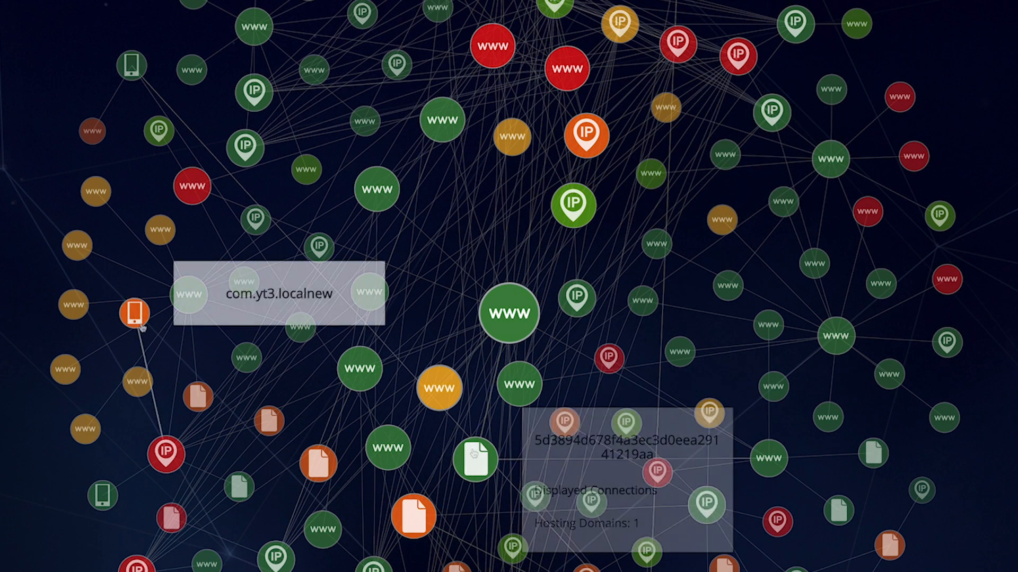
{"action": "left_click", "coordinate": [508, 313]}
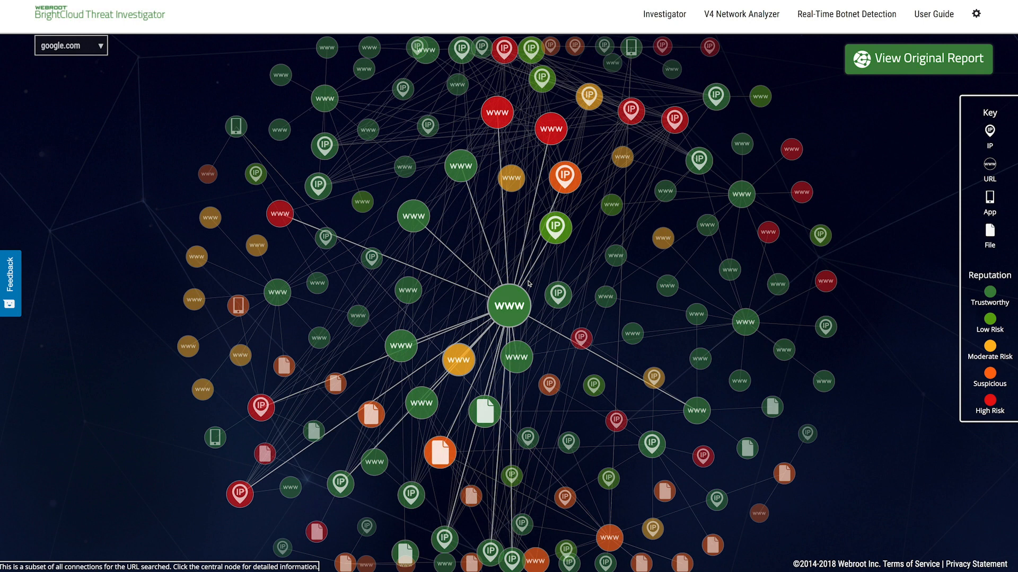
{"action": "left_click", "coordinate": [507, 306]}
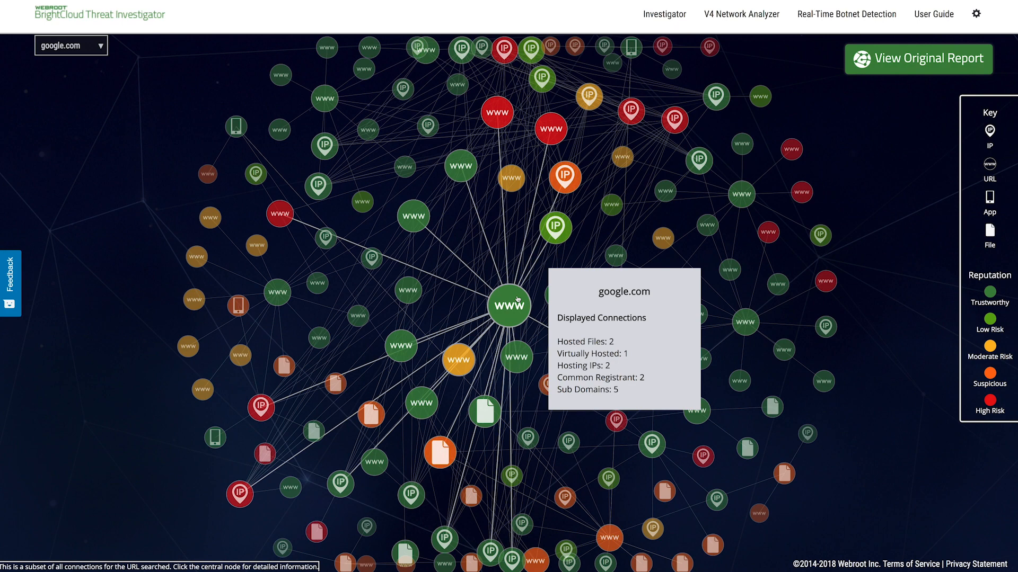
{"action": "left_click", "coordinate": [918, 59]}
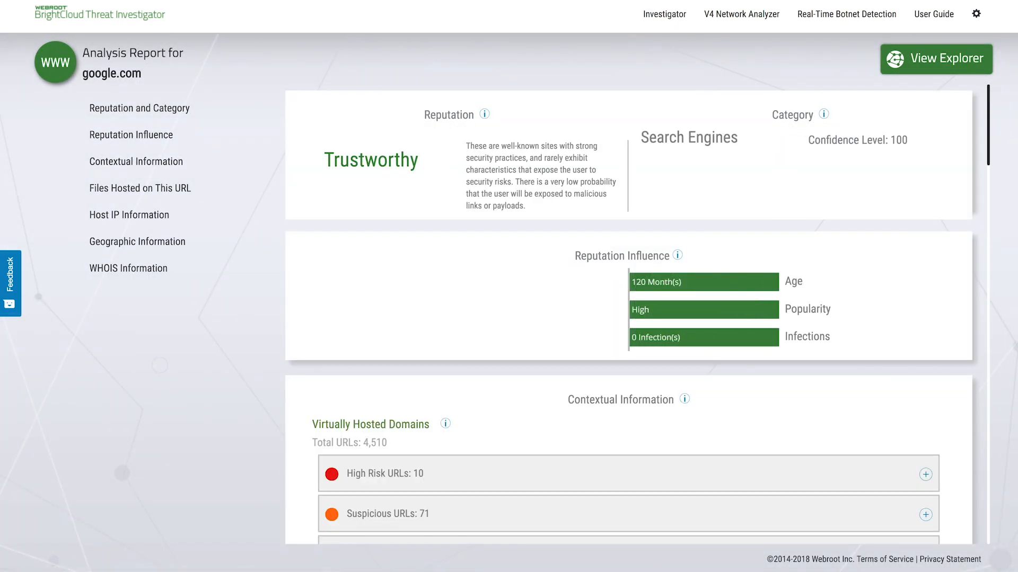
Scroll through google.com's analysis report.
{"action": "scroll", "scroll_direction": "down", "scroll_amount": 3}
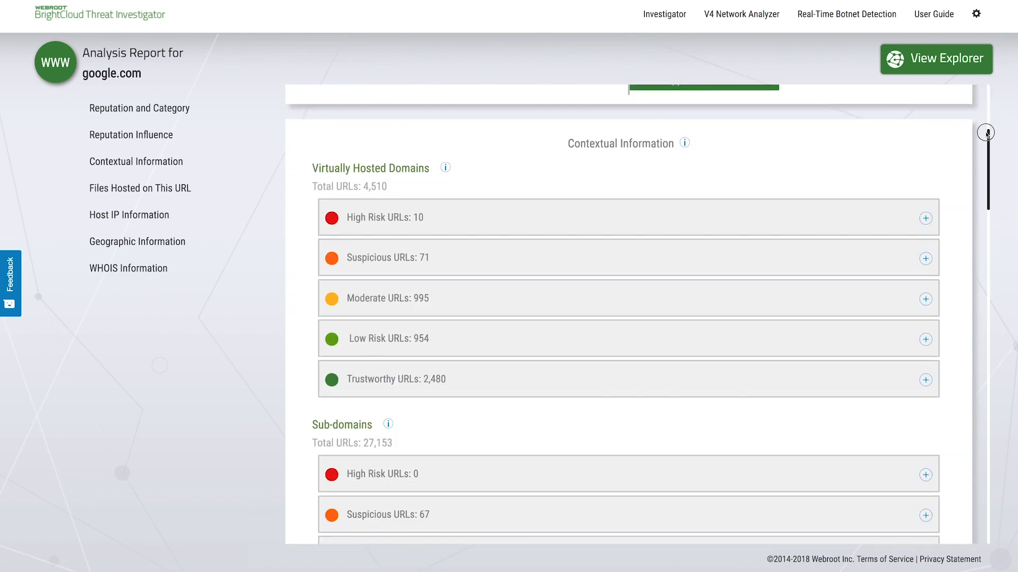
{"action": "scroll", "scroll_direction": "down", "scroll_amount": 3}
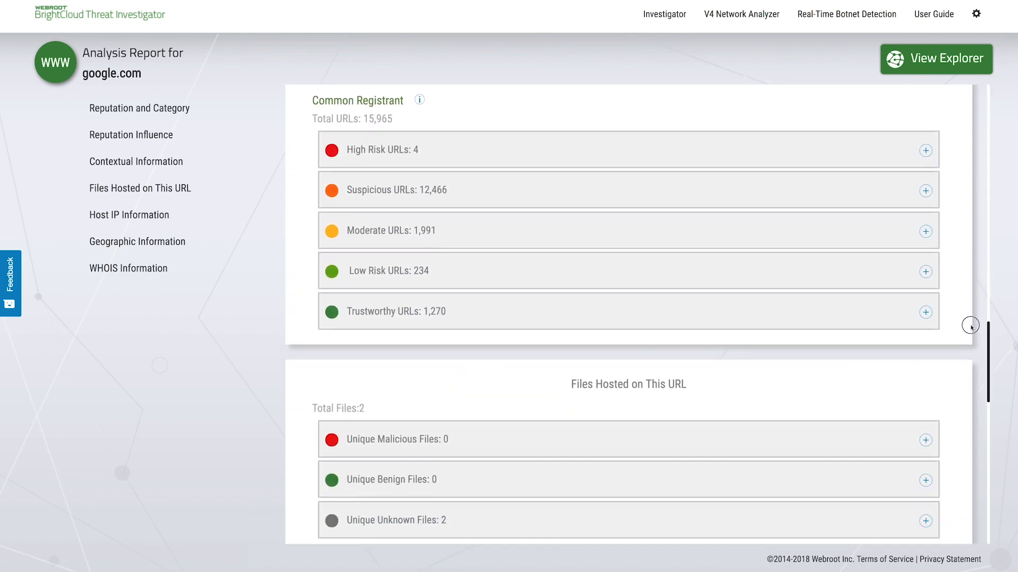
{"action": "scroll", "scroll_direction": "down", "scroll_amount": 3}
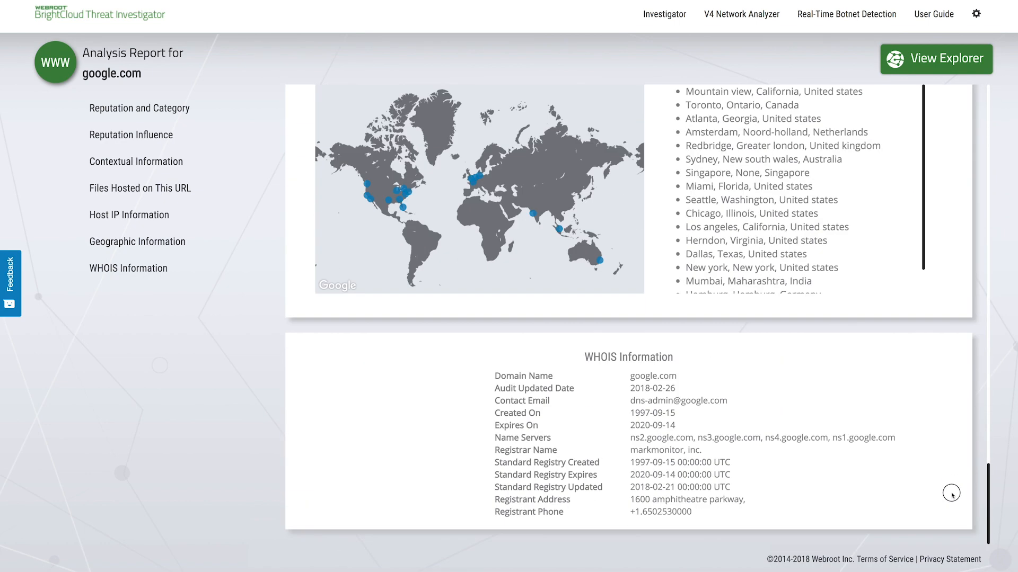
{"action": "scroll", "scroll_direction": "up", "scroll_amount": 3}
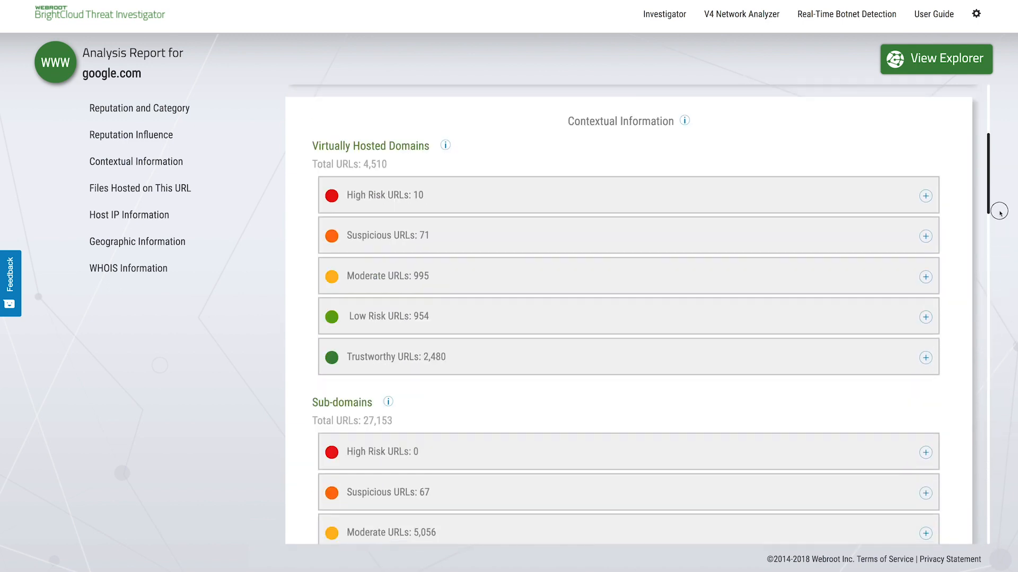
{"action": "scroll", "scroll_direction": "up", "scroll_amount": 3}
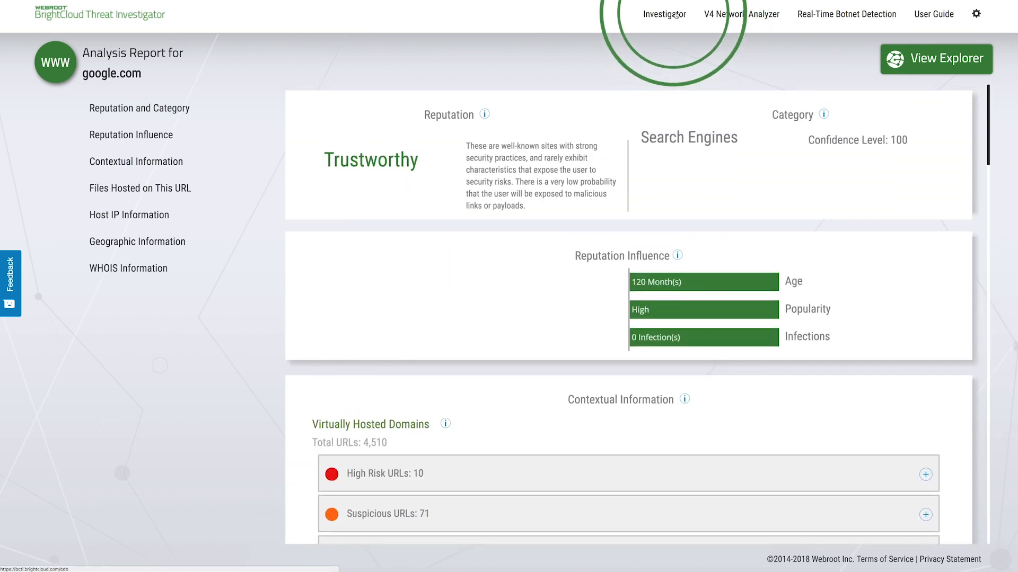
Look up IP 52.84.245.62 from the Investigator page to show its connection graph.
{"action": "left_click", "coordinate": [663, 14]}
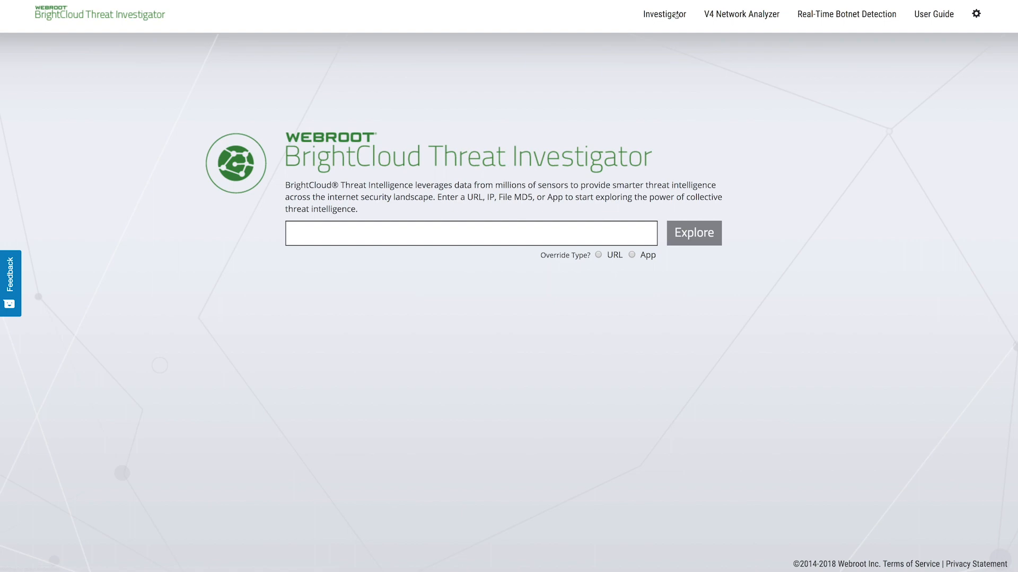
{"action": "type", "text": "52.84.245."}
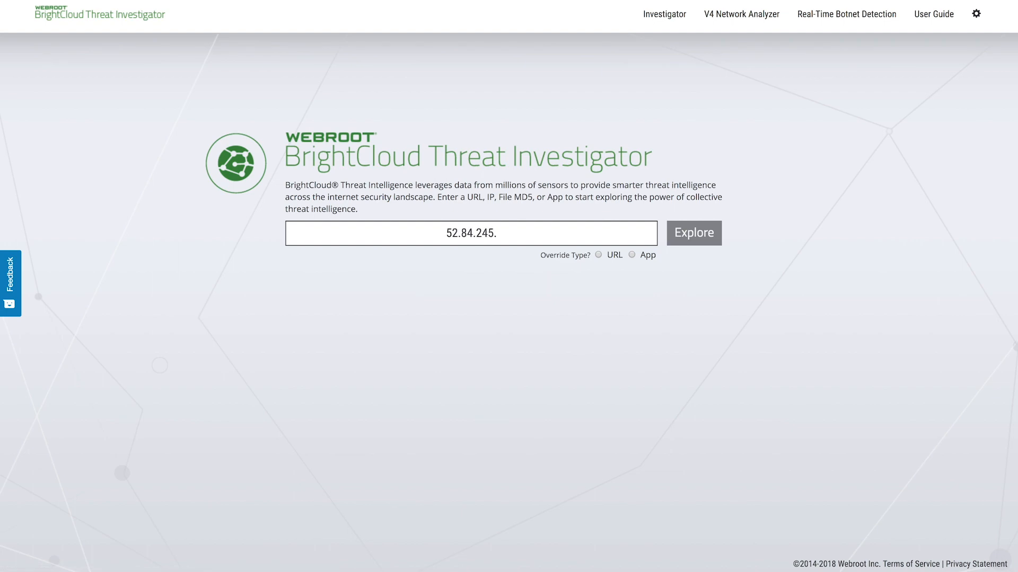
{"action": "left_click", "coordinate": [693, 234]}
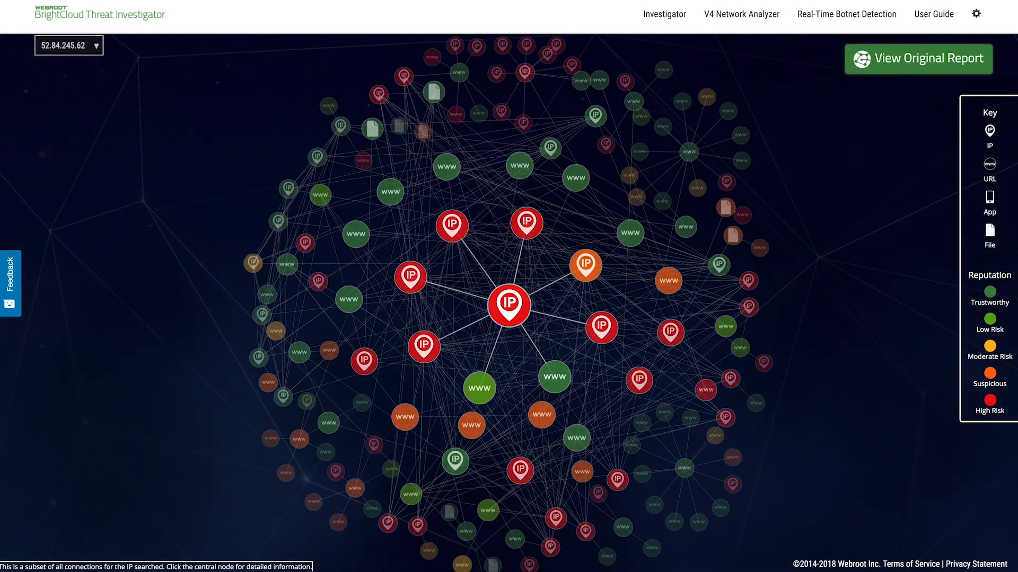
Open the Malicious analysis report from the central red 52.84.245.62 node.
{"action": "left_click", "coordinate": [509, 306]}
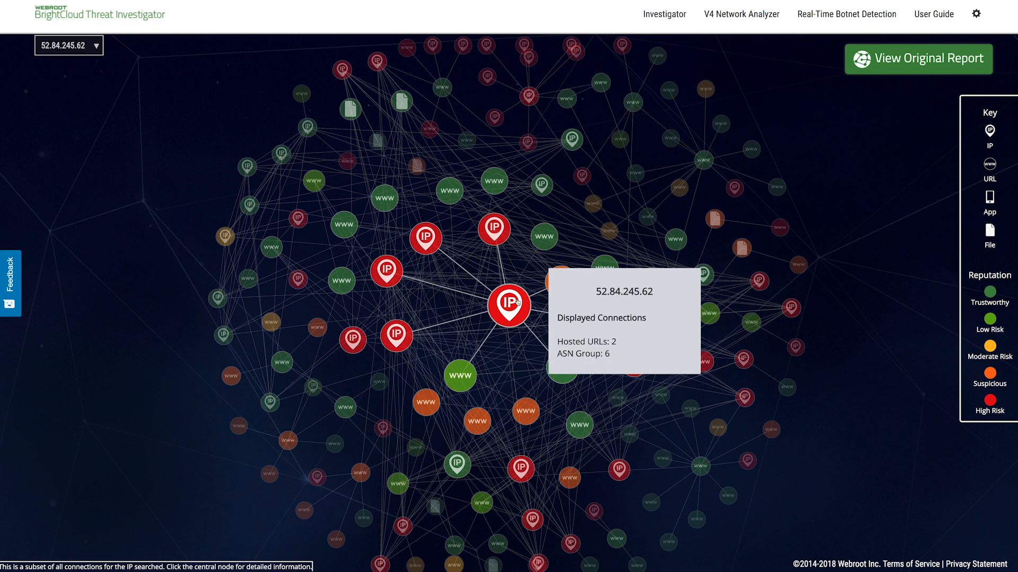
{"action": "left_click", "coordinate": [509, 305]}
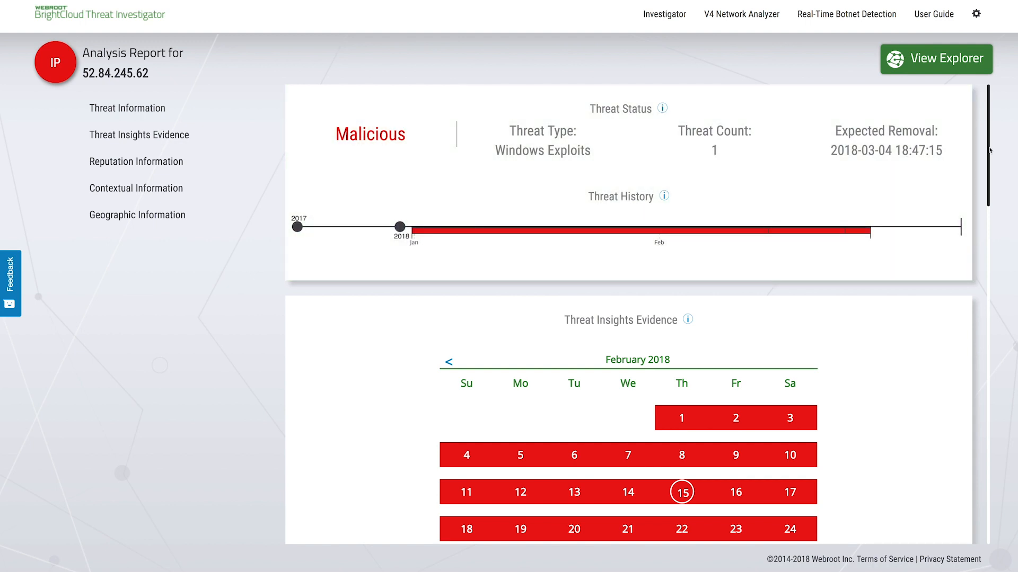
Show February 15, 2018 evidence: Phishing and Windows Exploits convictions.
{"action": "scroll", "scroll_direction": "down", "scroll_amount": 3}
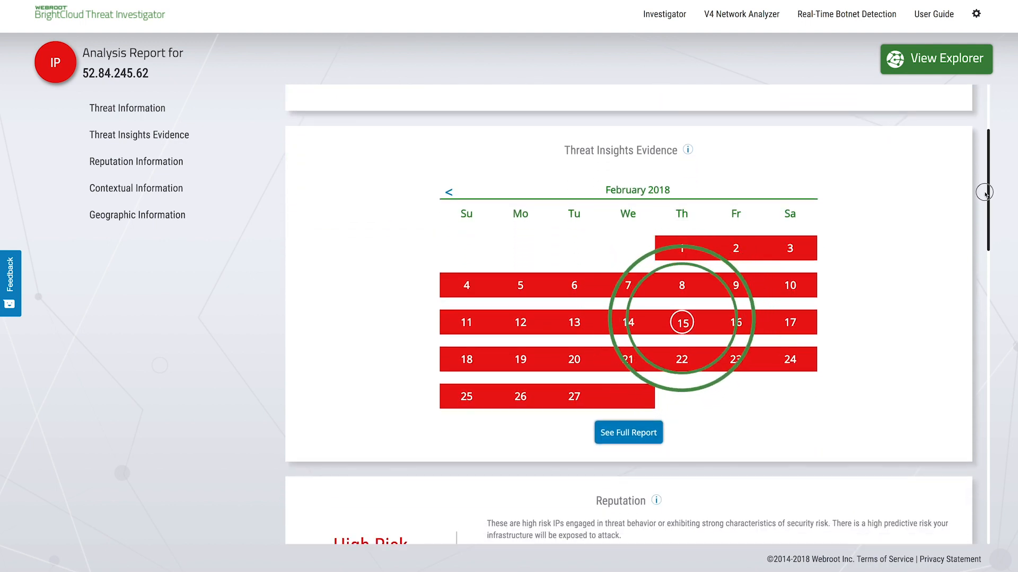
{"action": "left_click", "coordinate": [681, 322]}
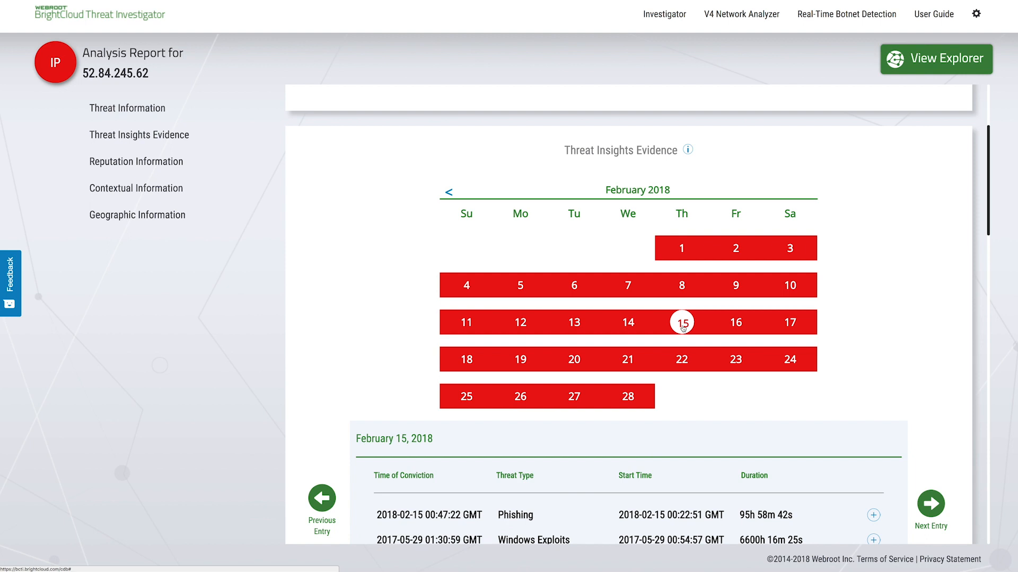
{"action": "mouse_move", "coordinate": [988, 214]}
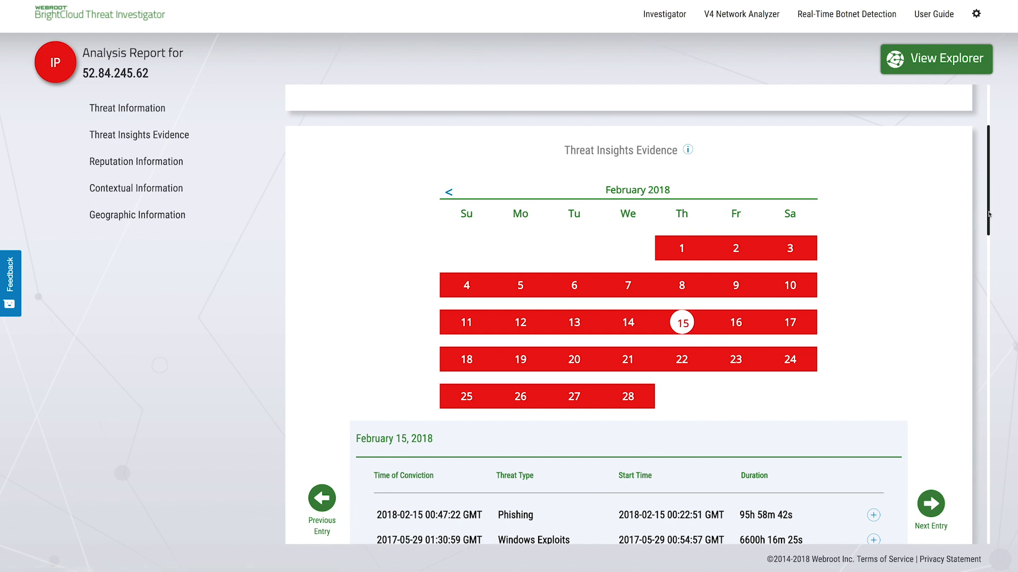
{"action": "scroll", "scroll_direction": "down", "scroll_amount": 3}
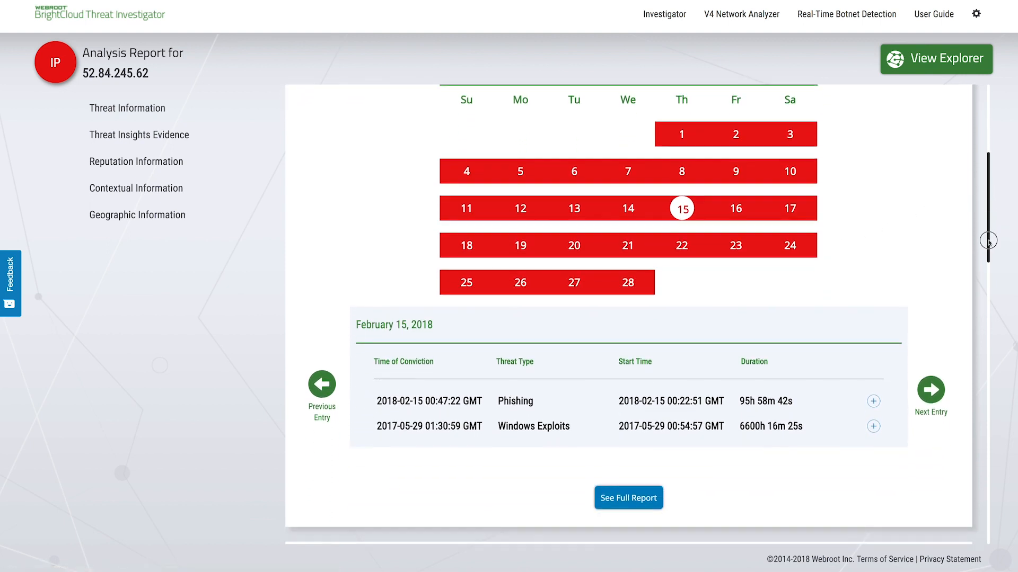
{"action": "scroll", "scroll_direction": "down", "scroll_amount": 3}
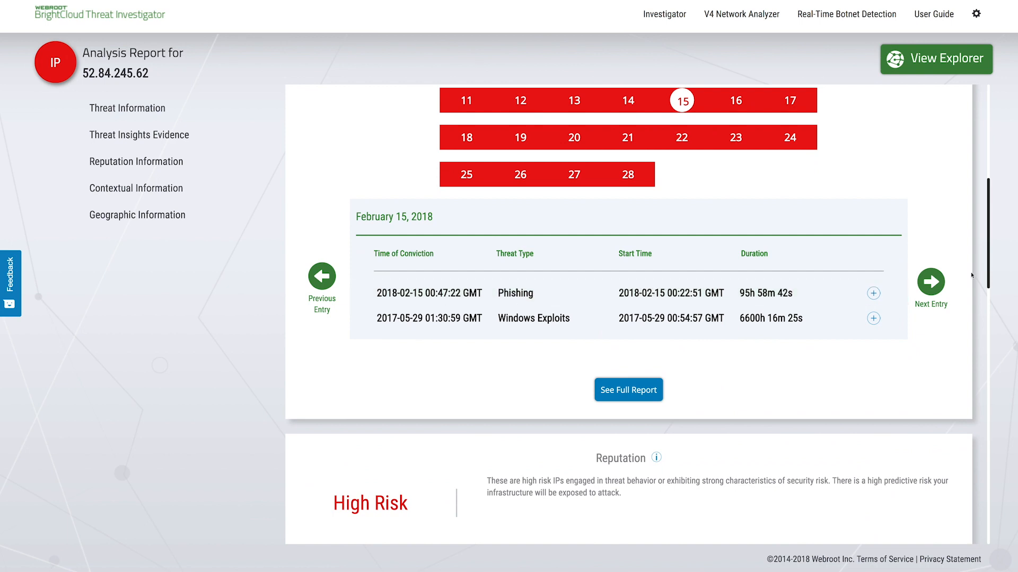
{"action": "mouse_move", "coordinate": [628, 389]}
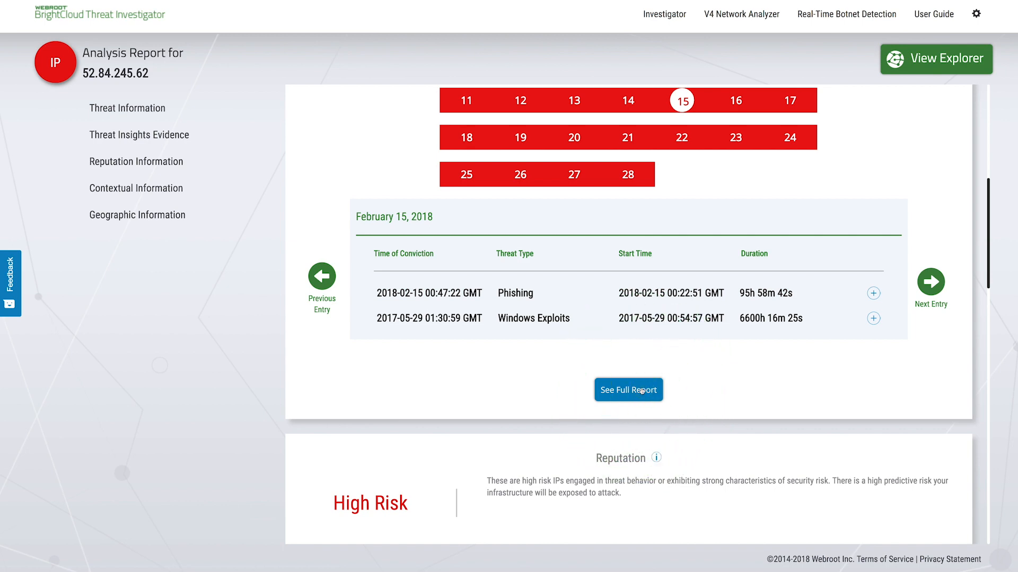
Review February 24's hosted bad URLs in the full evidence report, then return to the graph.
{"action": "left_click", "coordinate": [627, 390]}
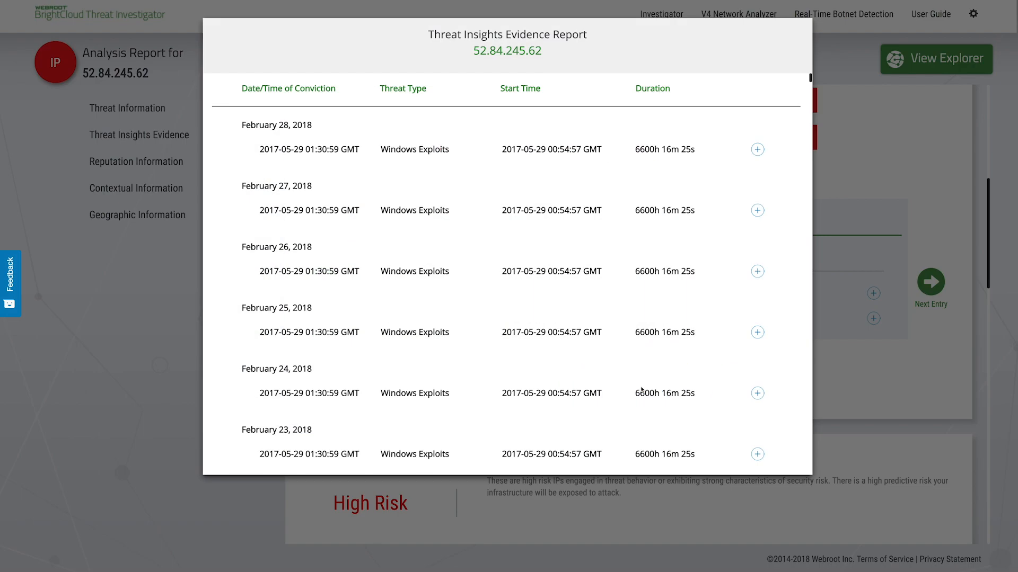
{"action": "mouse_move", "coordinate": [647, 387]}
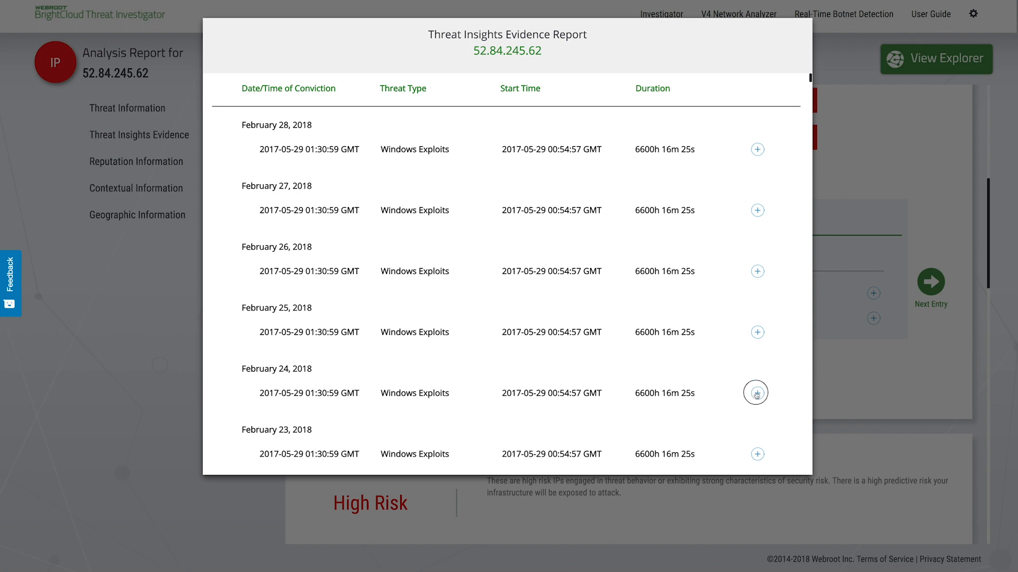
{"action": "left_click", "coordinate": [754, 393]}
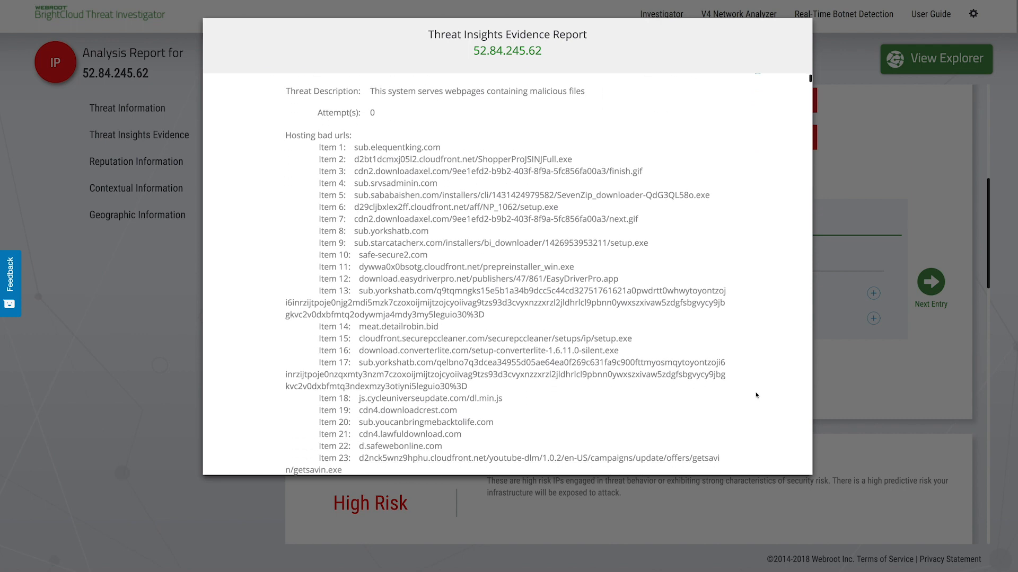
{"action": "scroll", "scroll_direction": "down", "scroll_amount": 3}
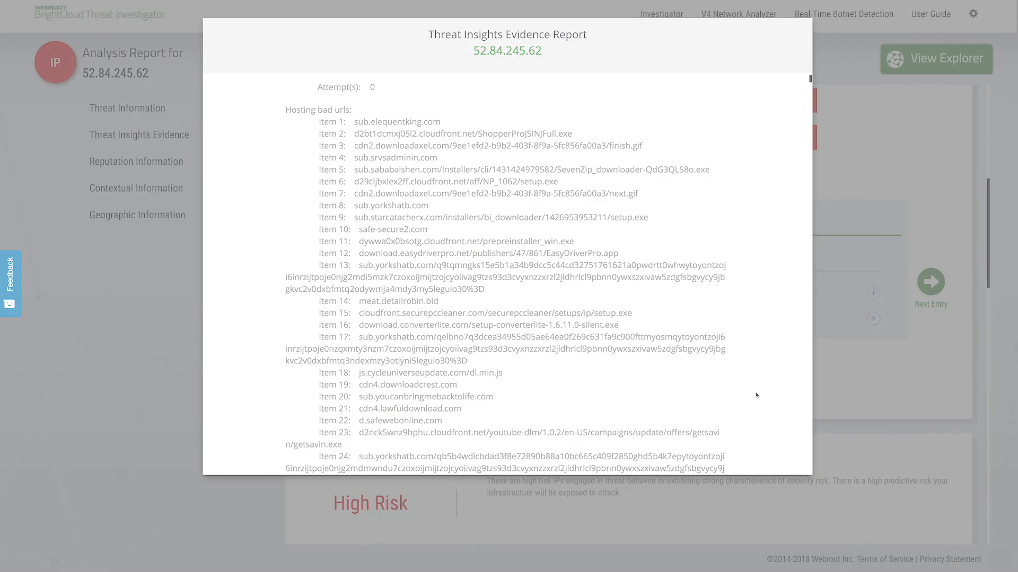
{"action": "left_click", "coordinate": [935, 59]}
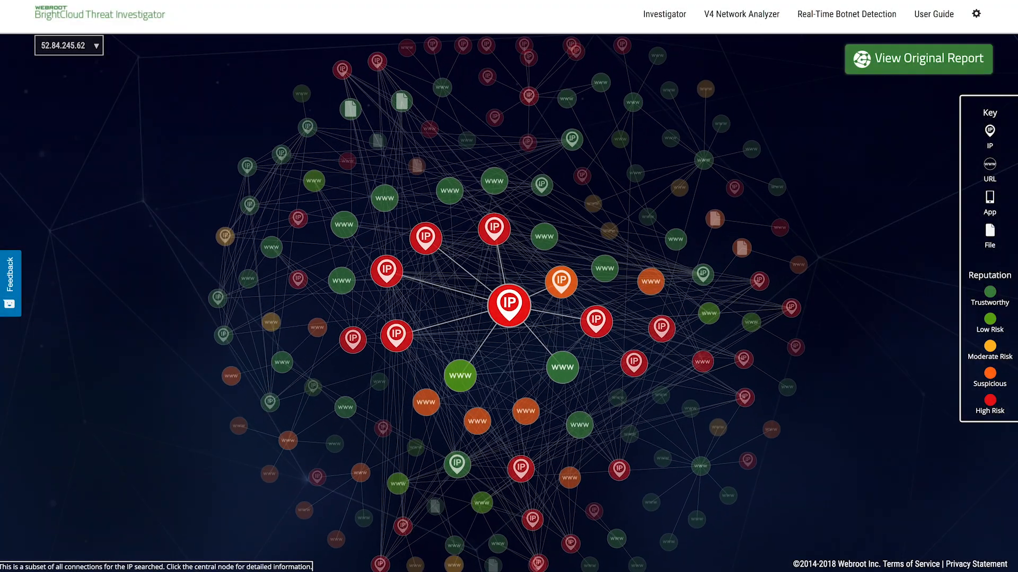